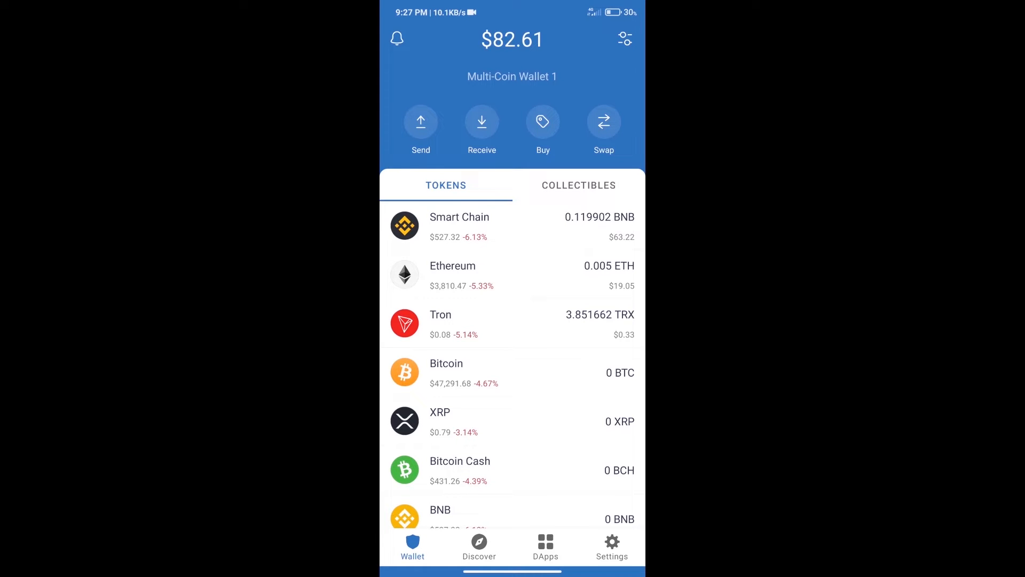
Step: Search the Buy list for 'bnb', narrowing results to Smart Chain and BNB
click(543, 122)
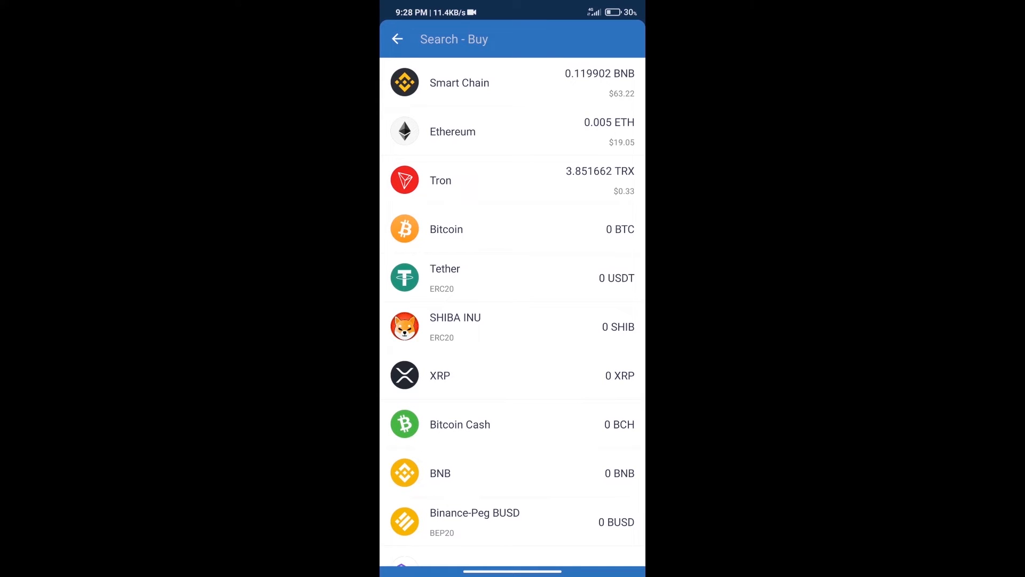
text(bn)
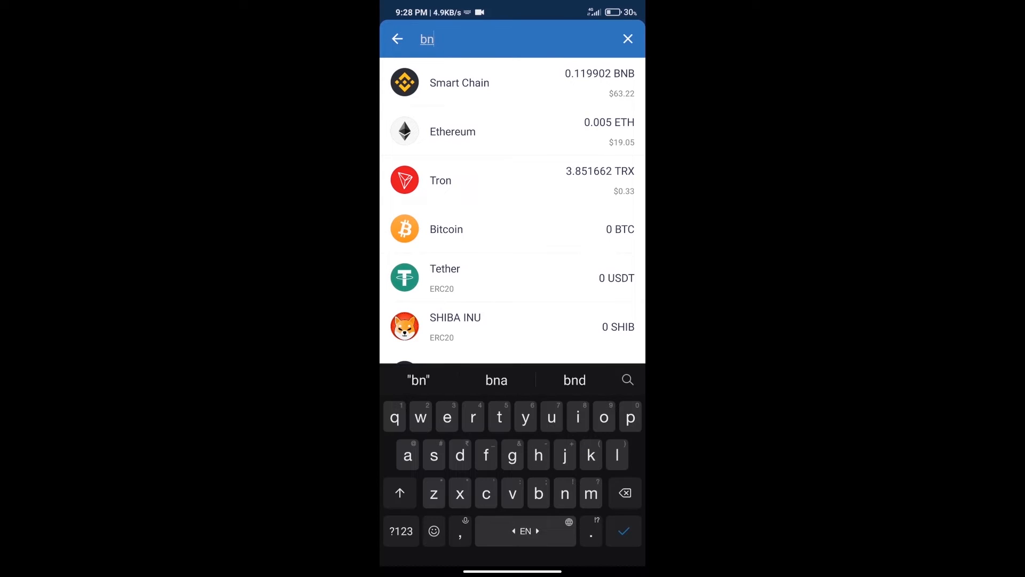
text(b)
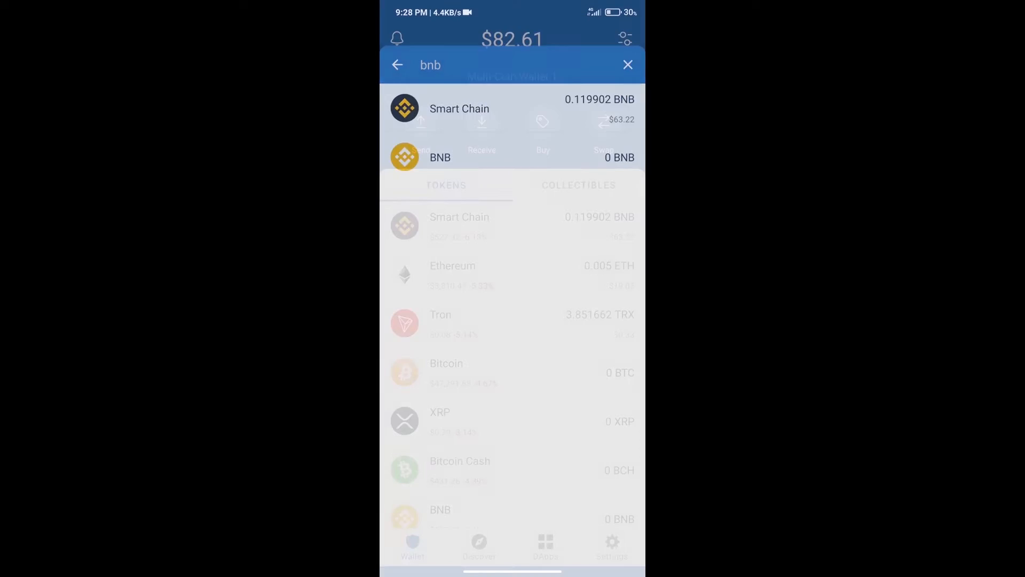
Step: Launch PancakeSwap from the DApps browser's Popular section
click(627, 66)
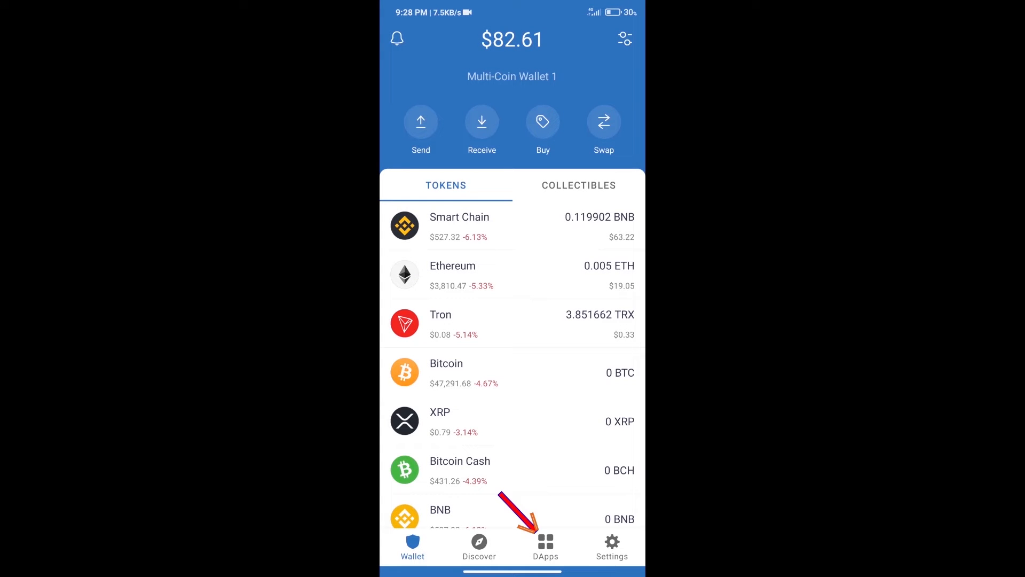
click(545, 546)
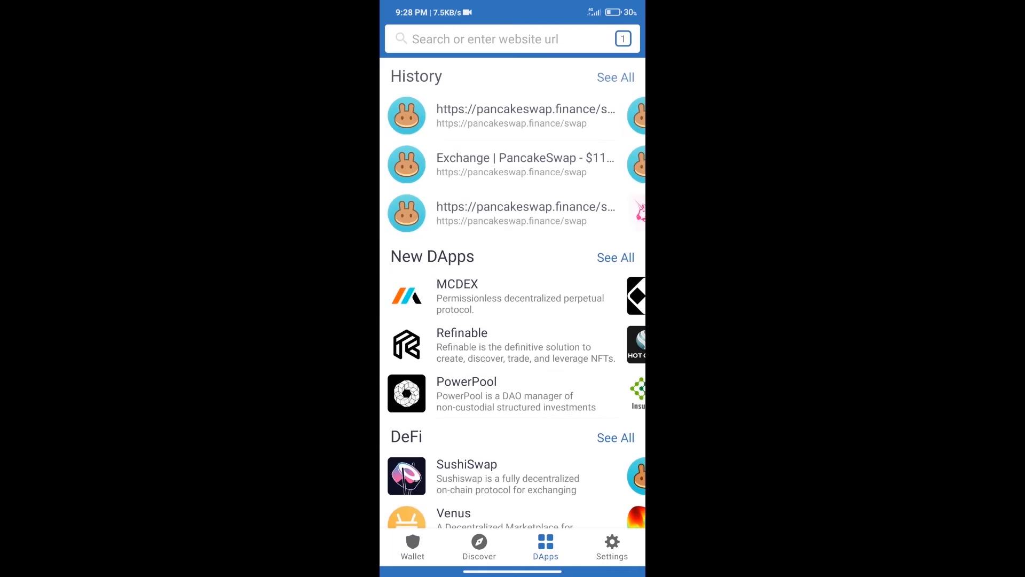
scroll(down, 3)
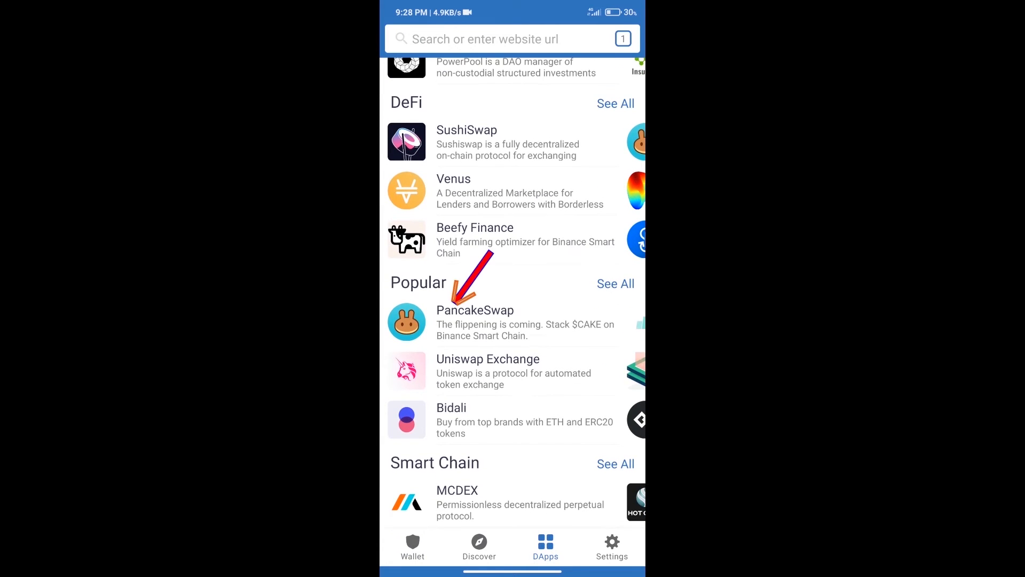
click(475, 310)
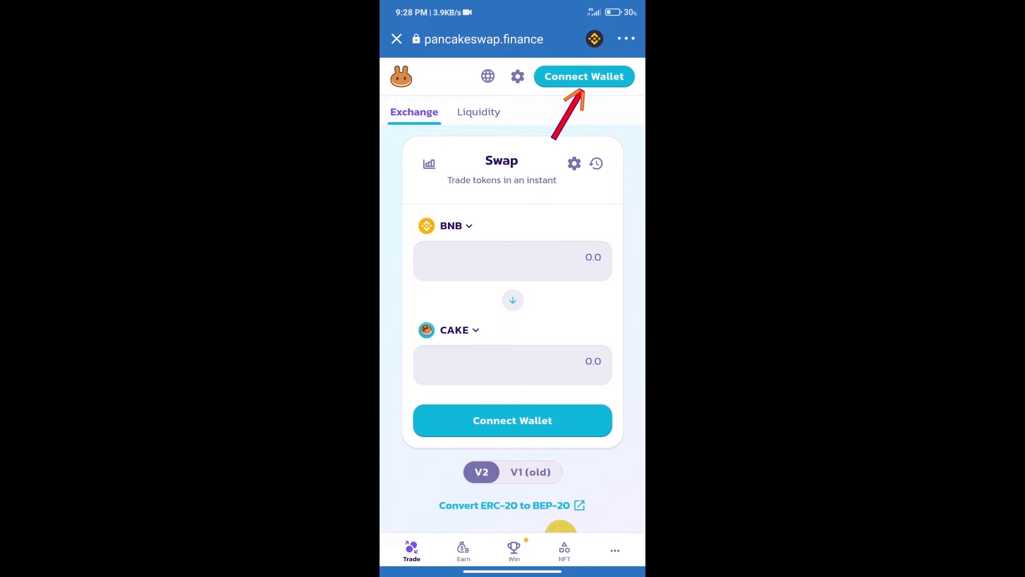
Step: Connect Trust Wallet to PancakeSwap and bring up the receive-token picker
click(583, 76)
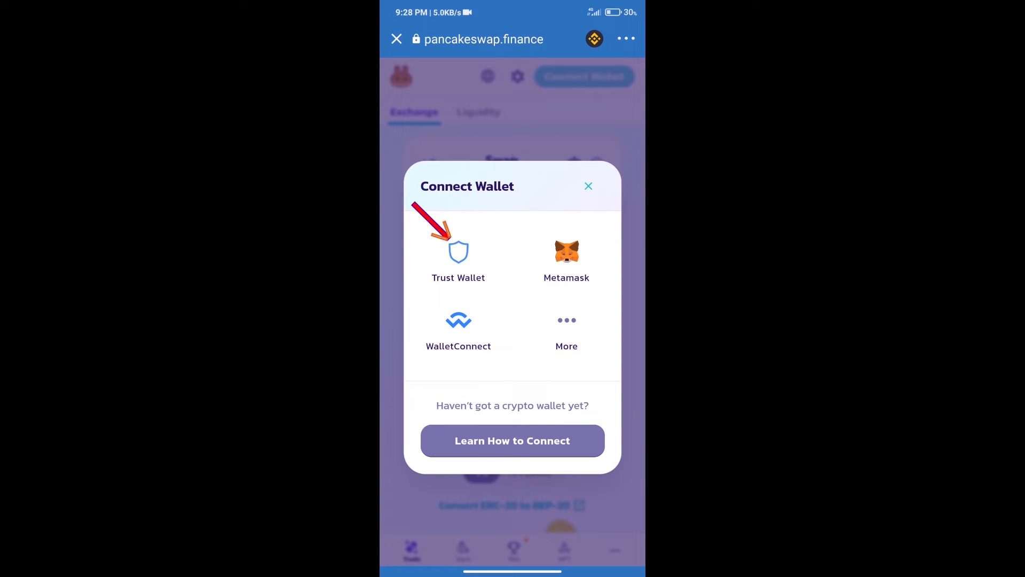
click(587, 186)
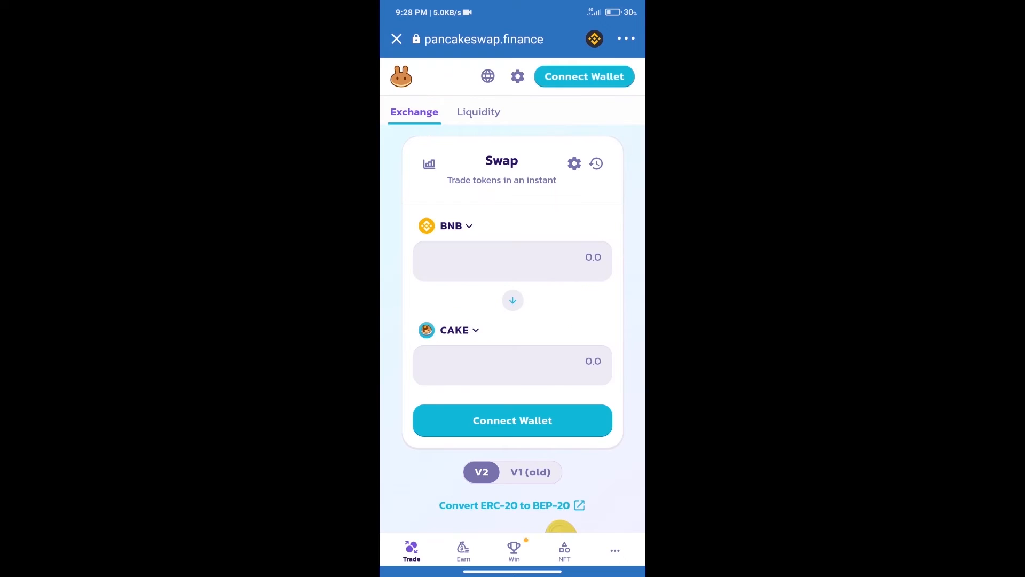
click(583, 76)
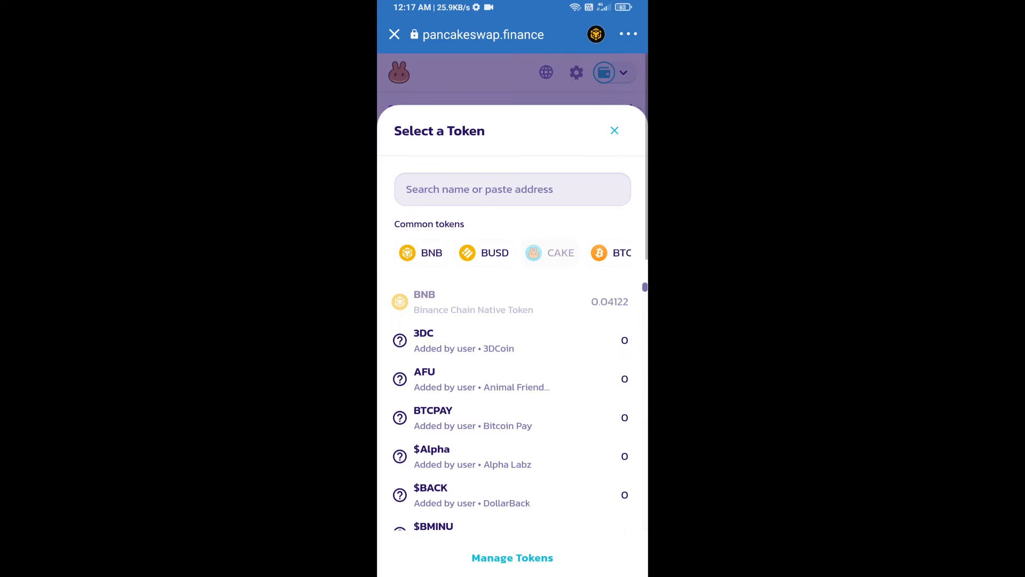
Step: Import JKWON from contract 67653e851876dEdE1c9Od494c2fC3F7F01178, acknowledging the risk warning
text(67653e851876dEdE1c9Od494c2fC3F7F01178)
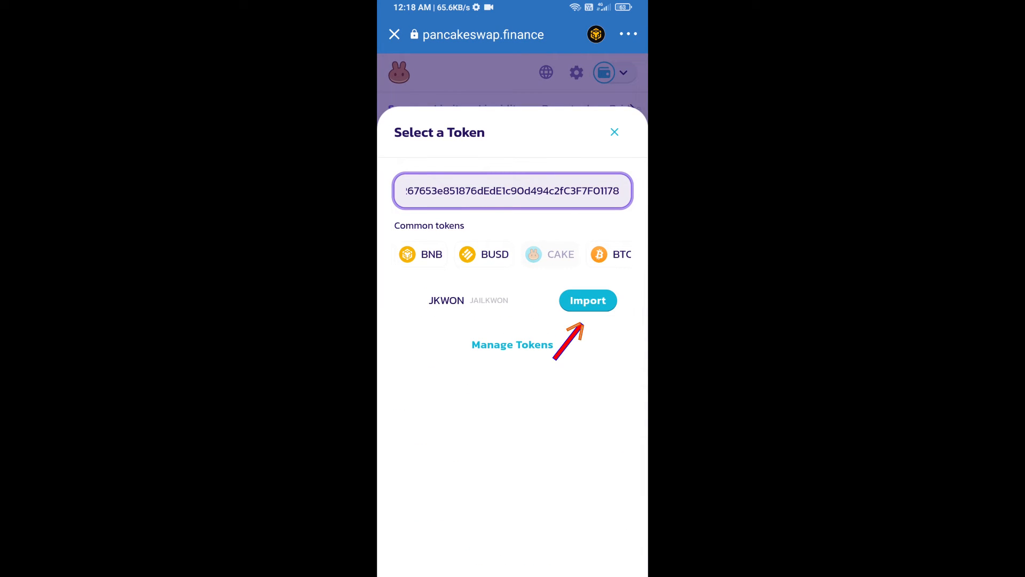
click(586, 300)
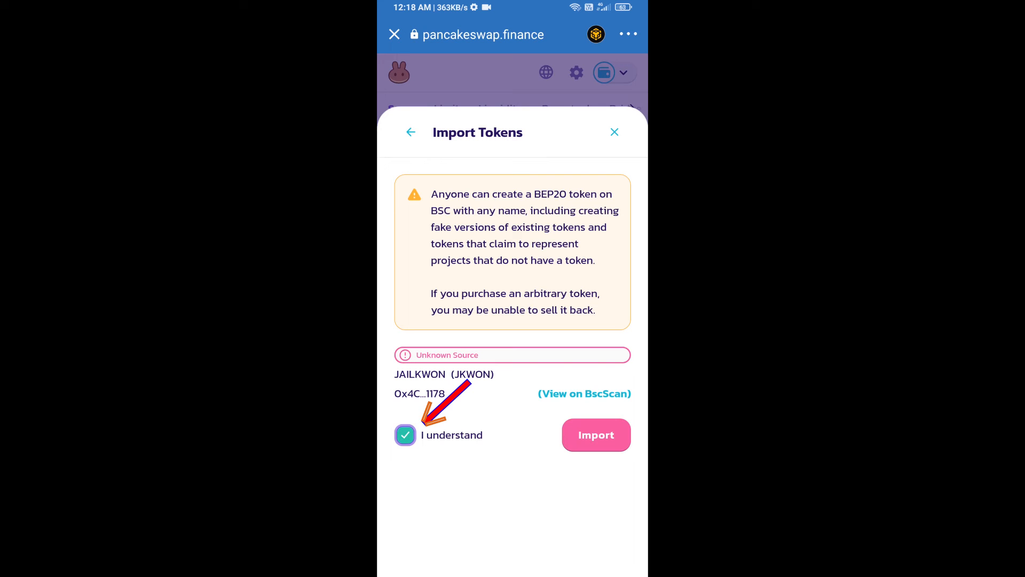
click(596, 434)
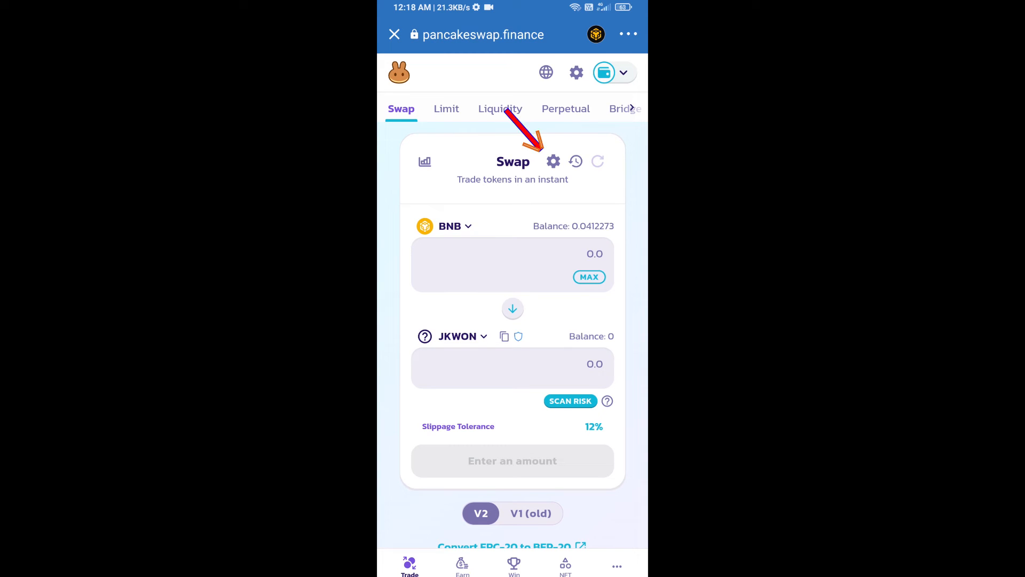
Step: Change slippage tolerance from 12% to 5% in the swap settings
click(552, 161)
text(5)
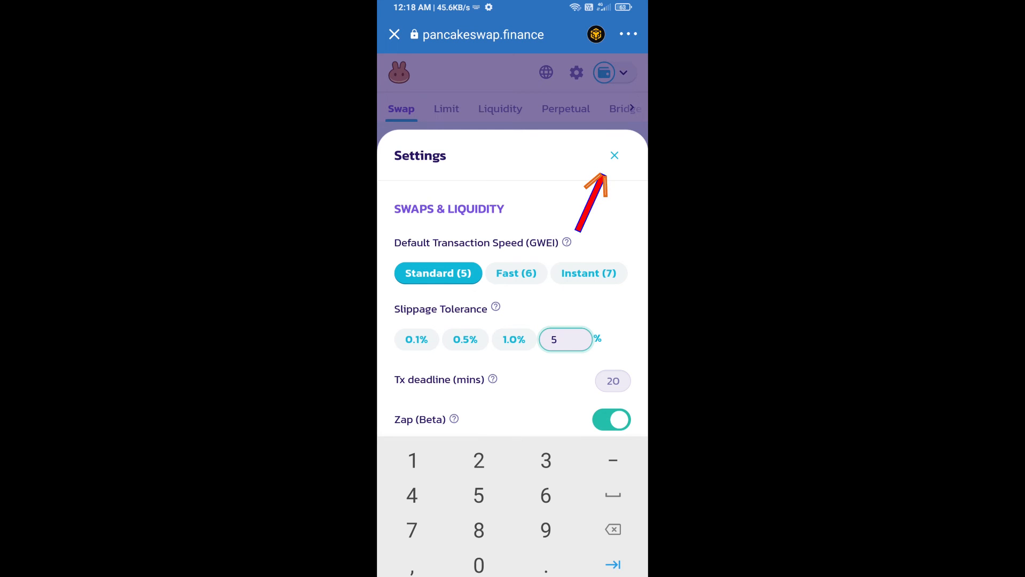
click(612, 155)
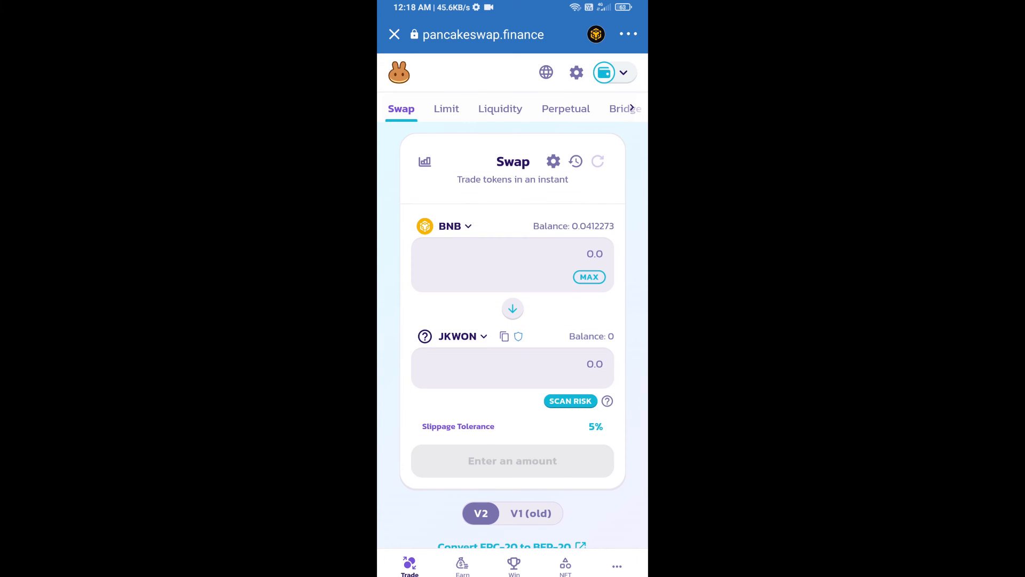
Step: Enter 100 JKWON to receive for about 0.00006 BNB and confirm the swap
click(511, 460)
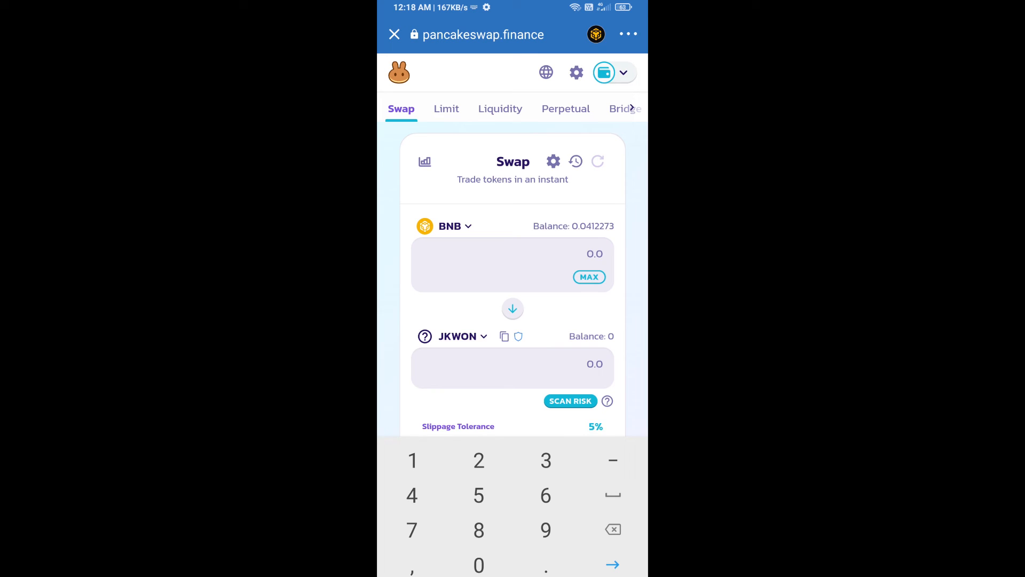
text(100)
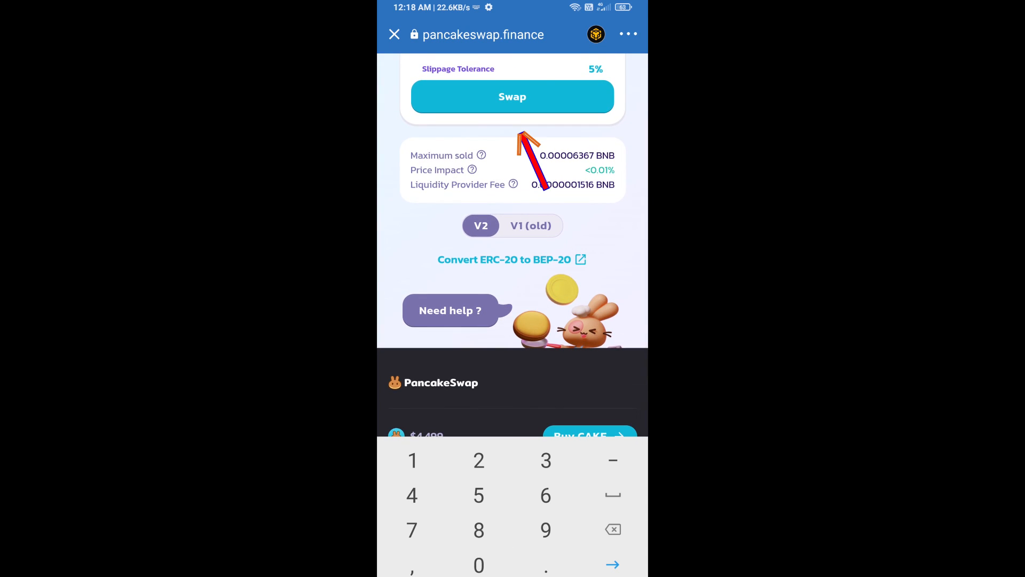
click(512, 96)
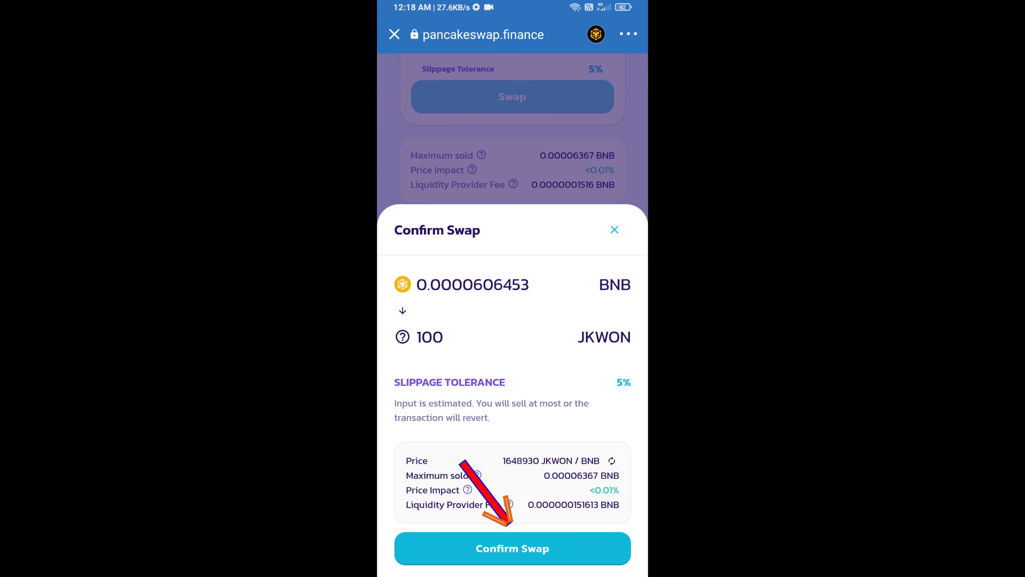
click(511, 547)
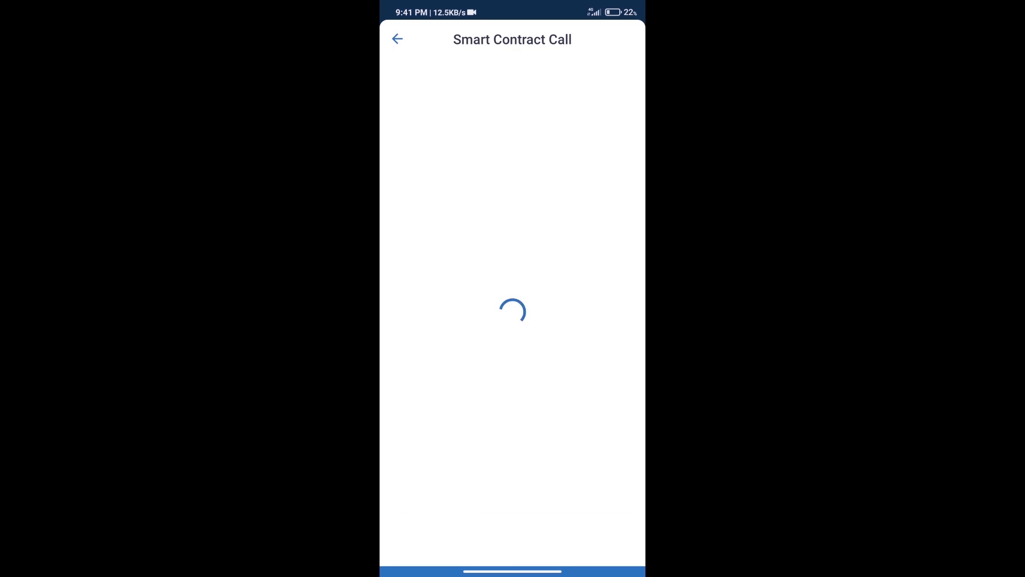